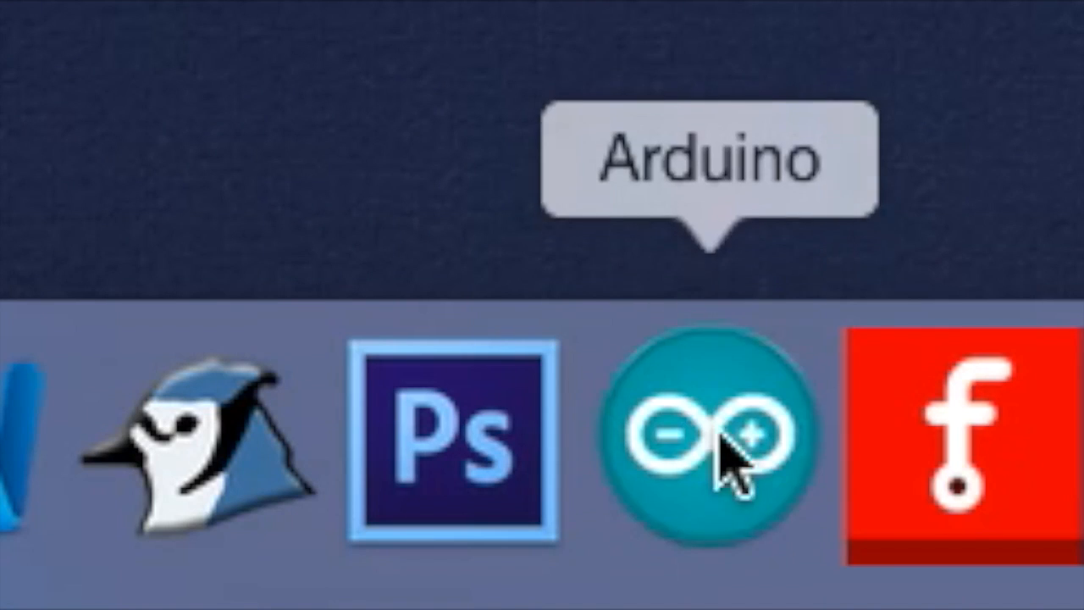
Step: Launch Arduino IDE and bring up the Remote_Test sketch reading pins 22 and 30
left_click(711, 441)
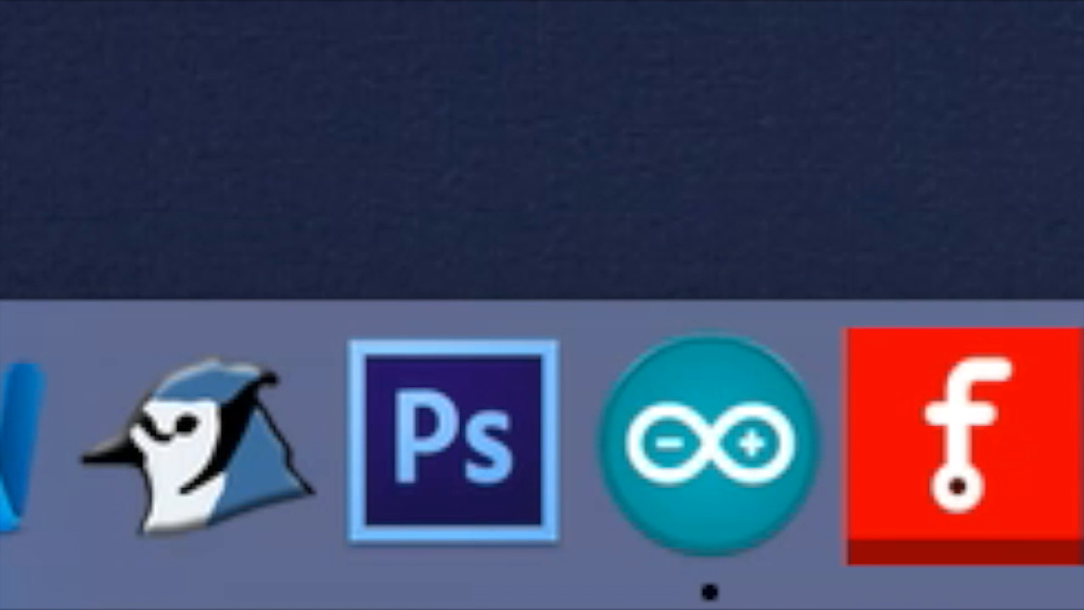
left_click(711, 440)
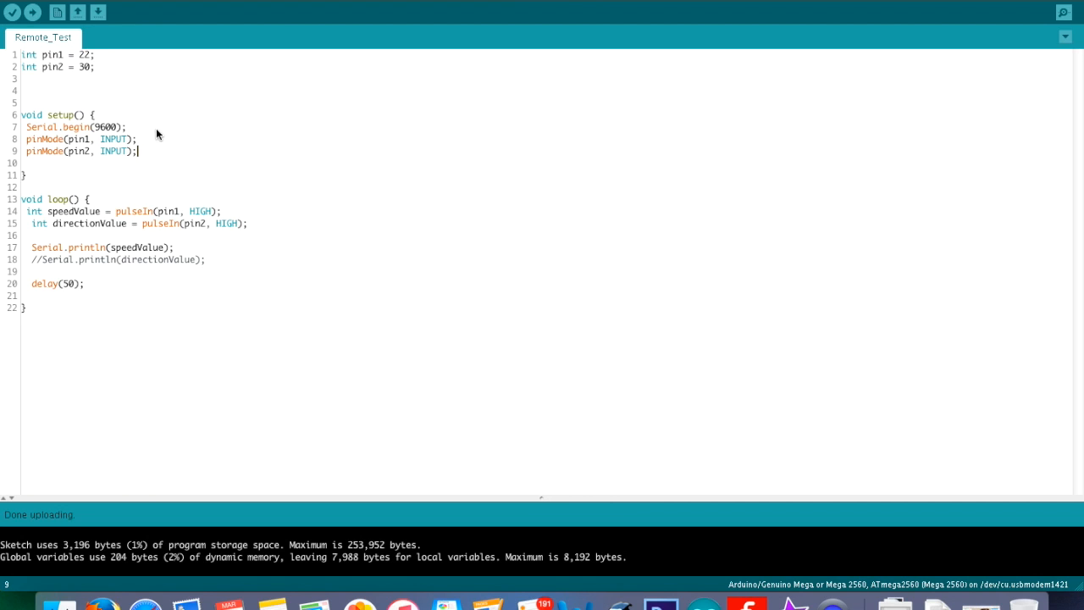
mouse_move(20, 54)
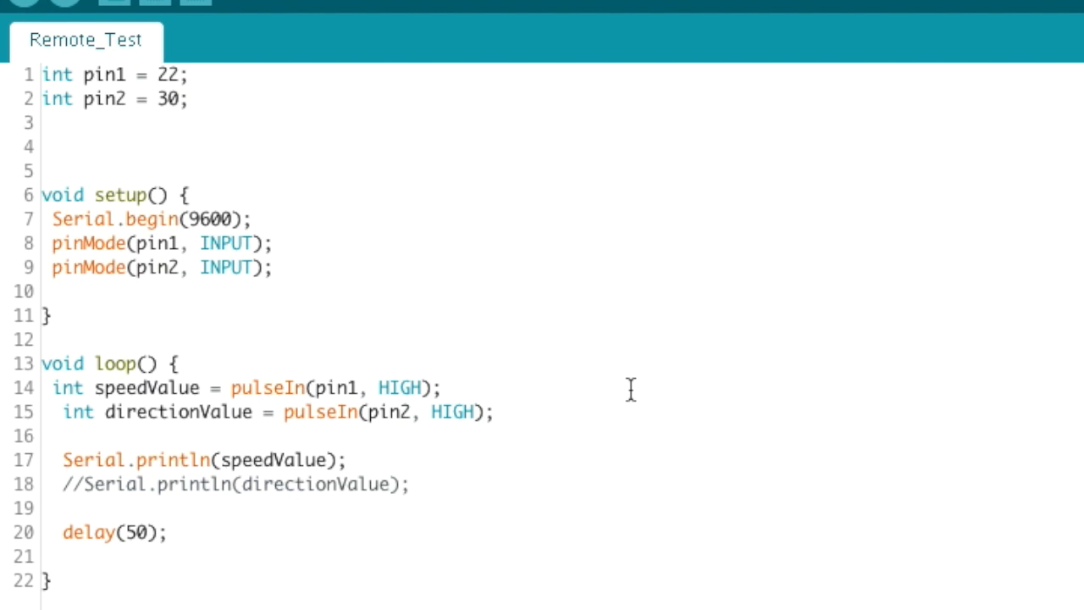
left_click(369, 413)
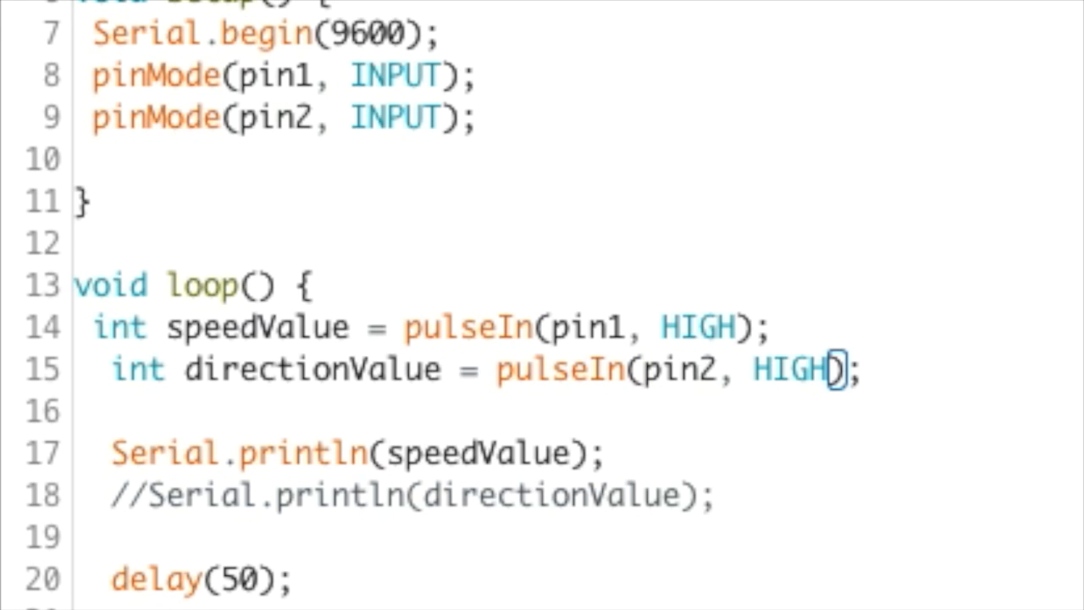
scroll("down", 3)
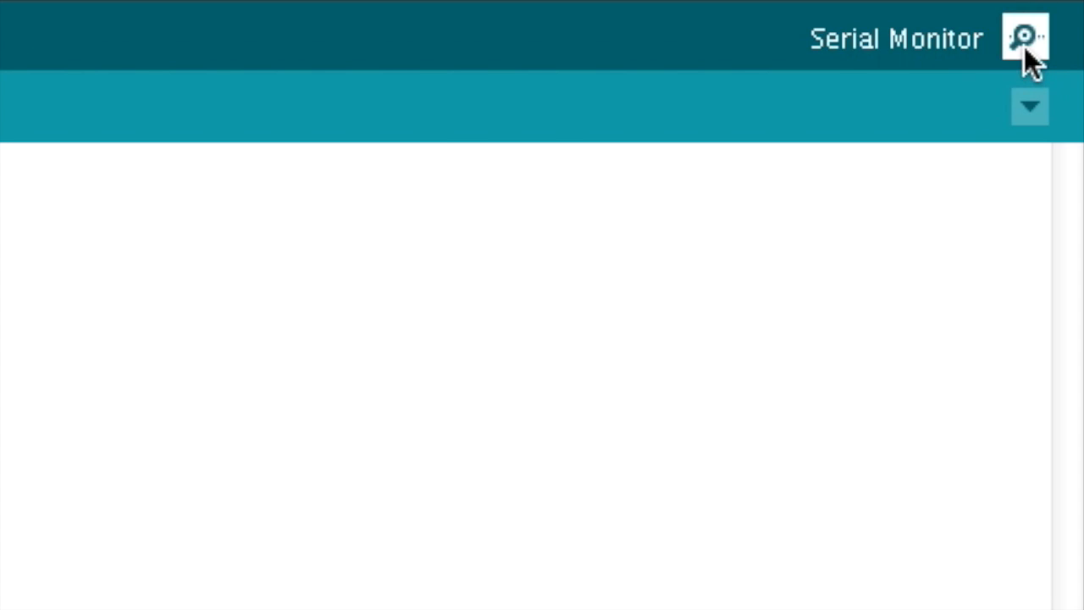
Step: Watch the serial speed readings shift from about 1460 at rest to about 1048
left_click(1025, 37)
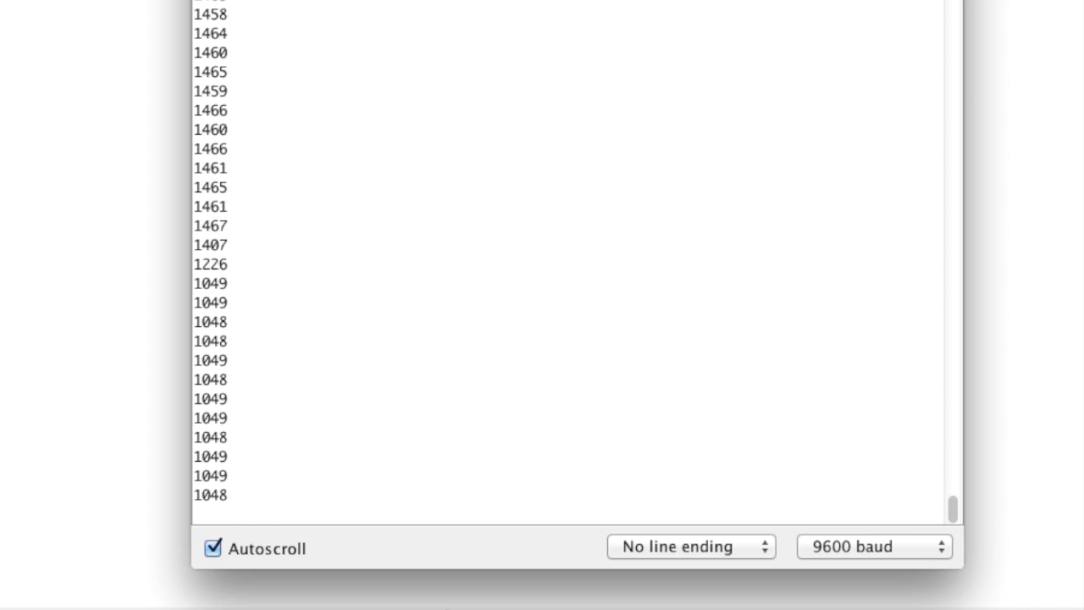
scroll("down", 3)
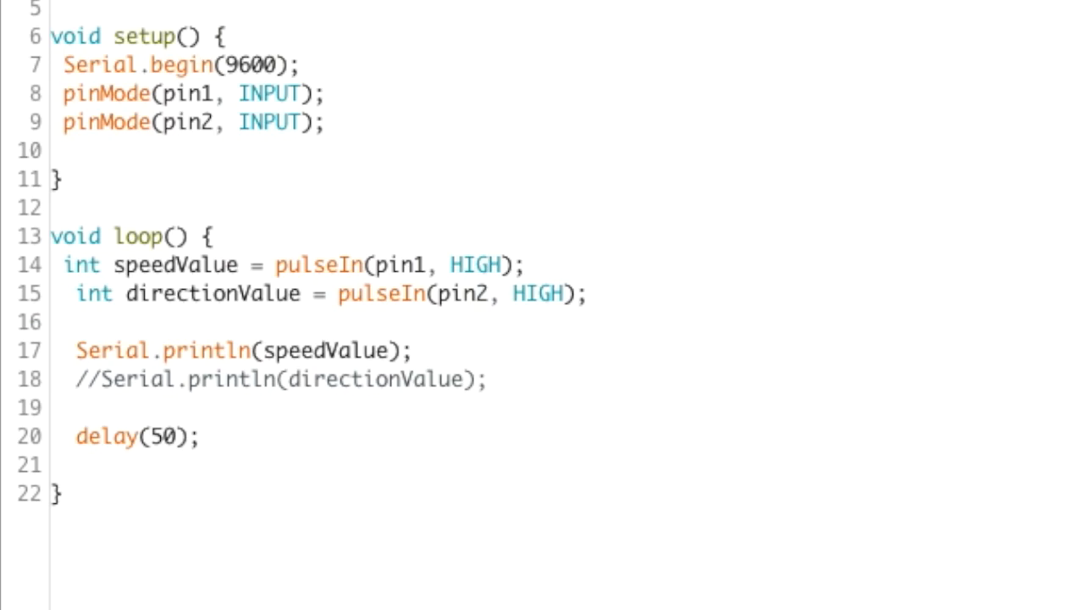
mouse_move(301, 288)
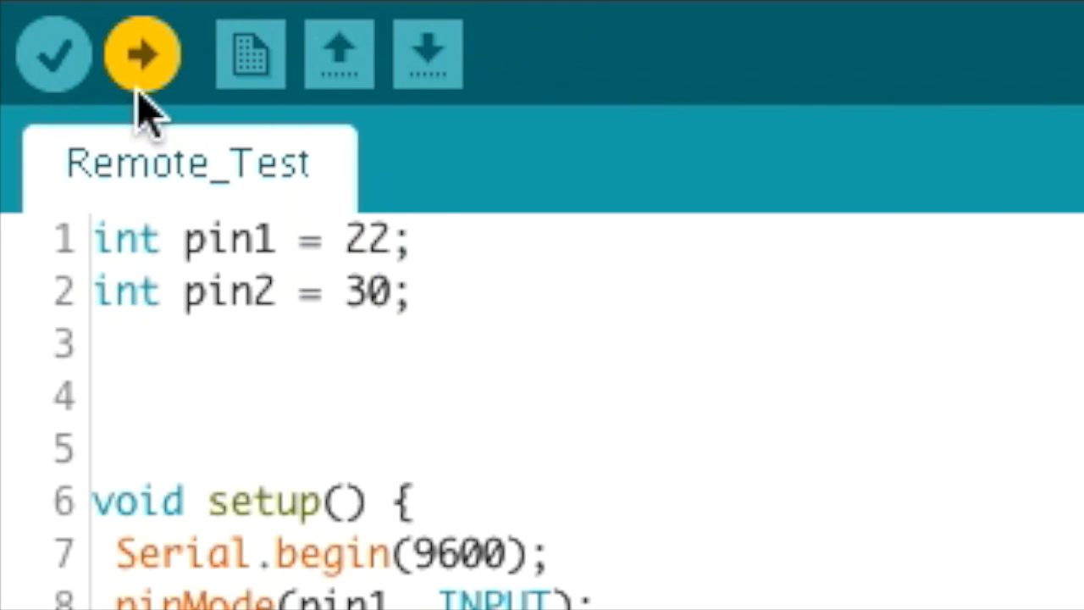
Step: Upload the Remote_Test sketch to the board
left_click(142, 53)
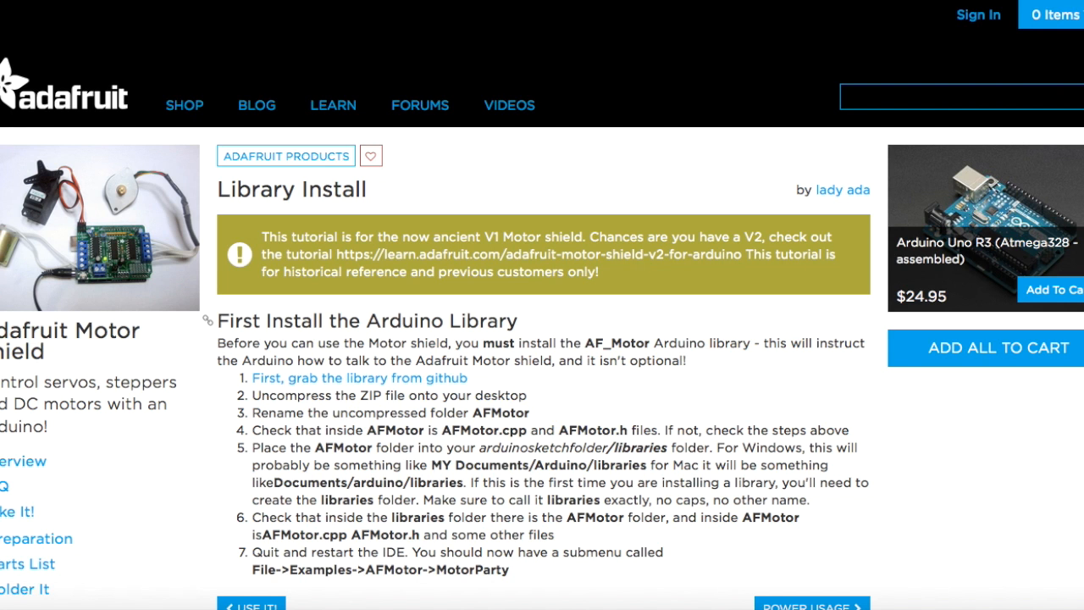
Step: Download the AFMotor library zip from GitHub and confirm the Firefox download
scroll("down", 3)
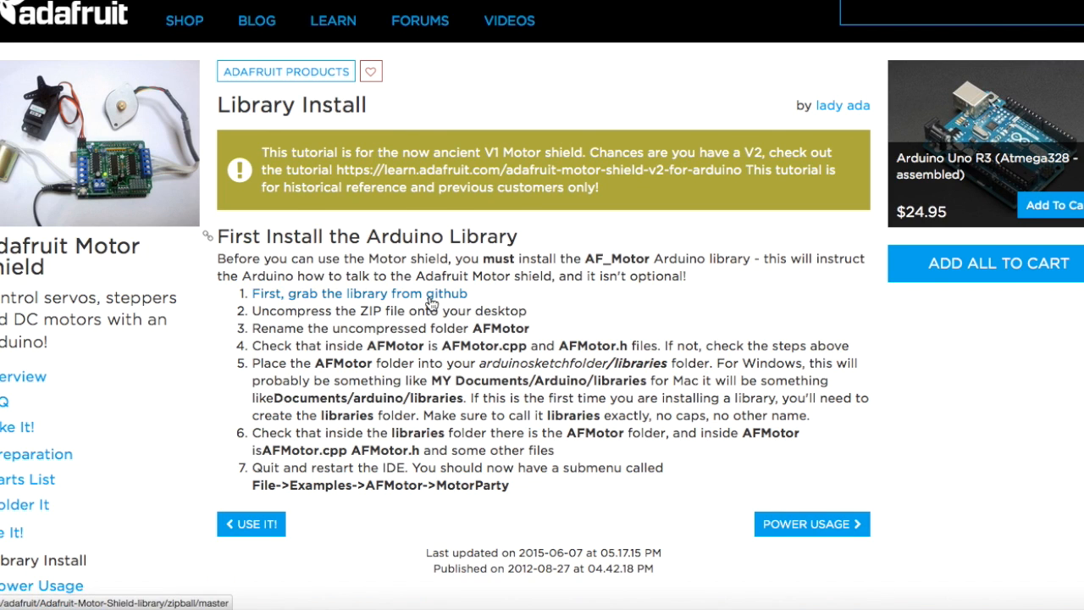
left_click(359, 293)
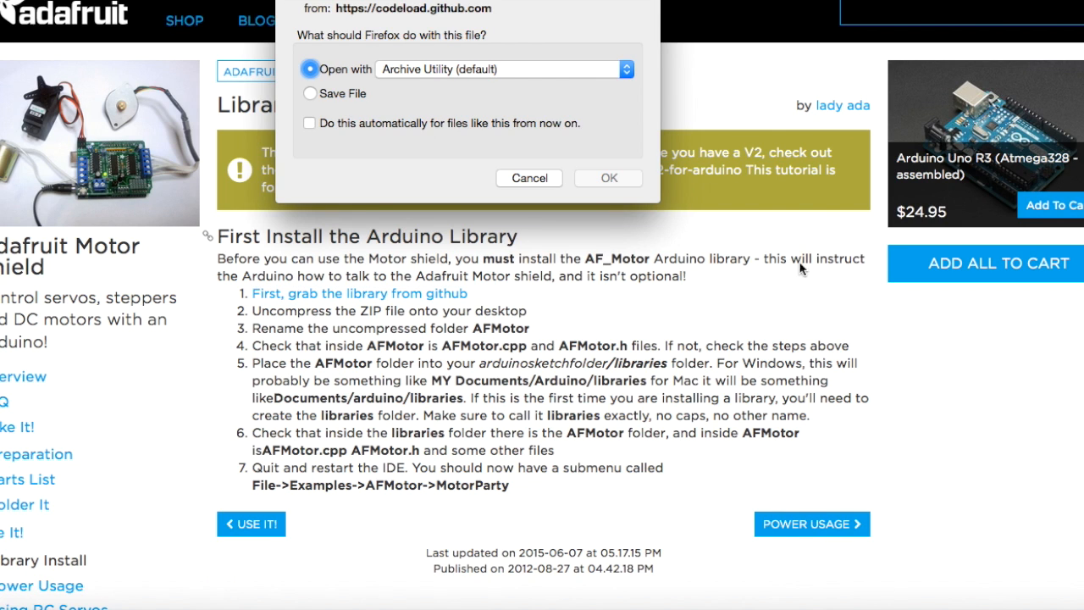
left_click(528, 177)
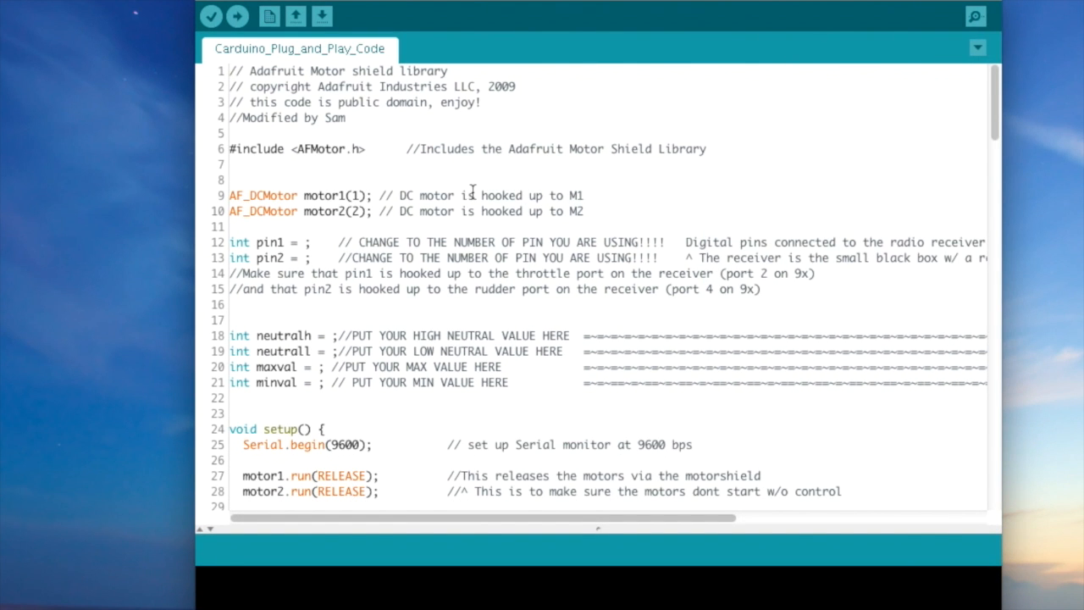
Step: Set the receiver pins in Carduino_Plug_and_Play_Code: pin1 22, pin2 30
scroll("down", 3)
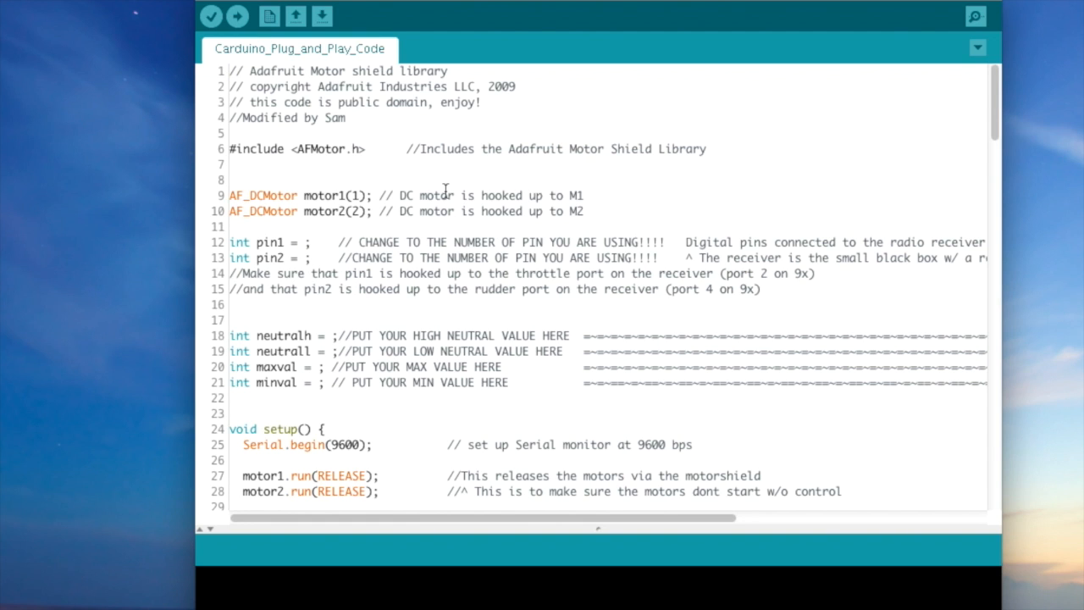
type("22")
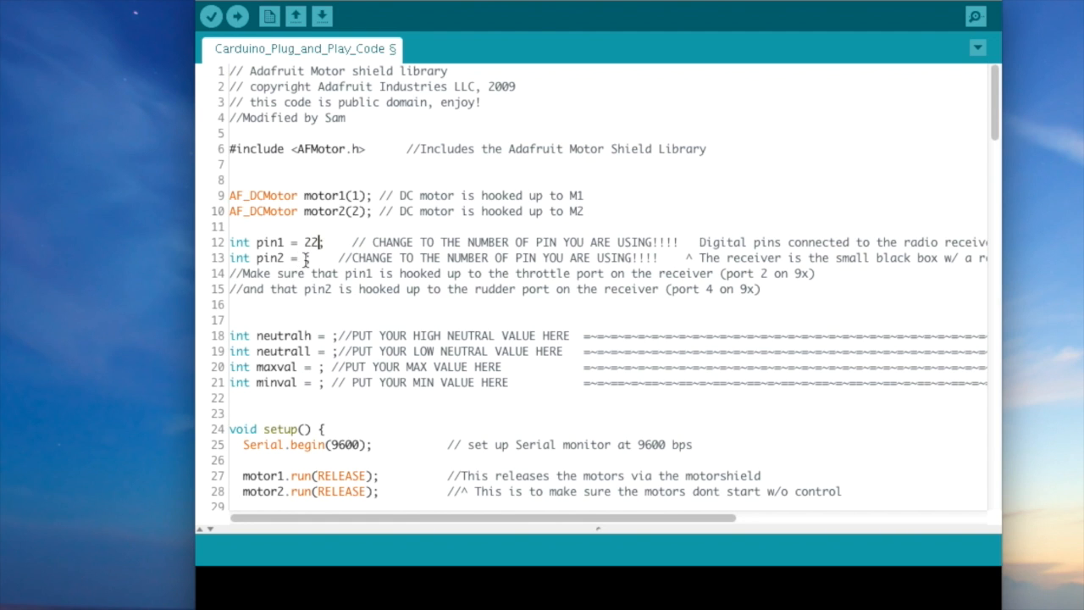
type("30")
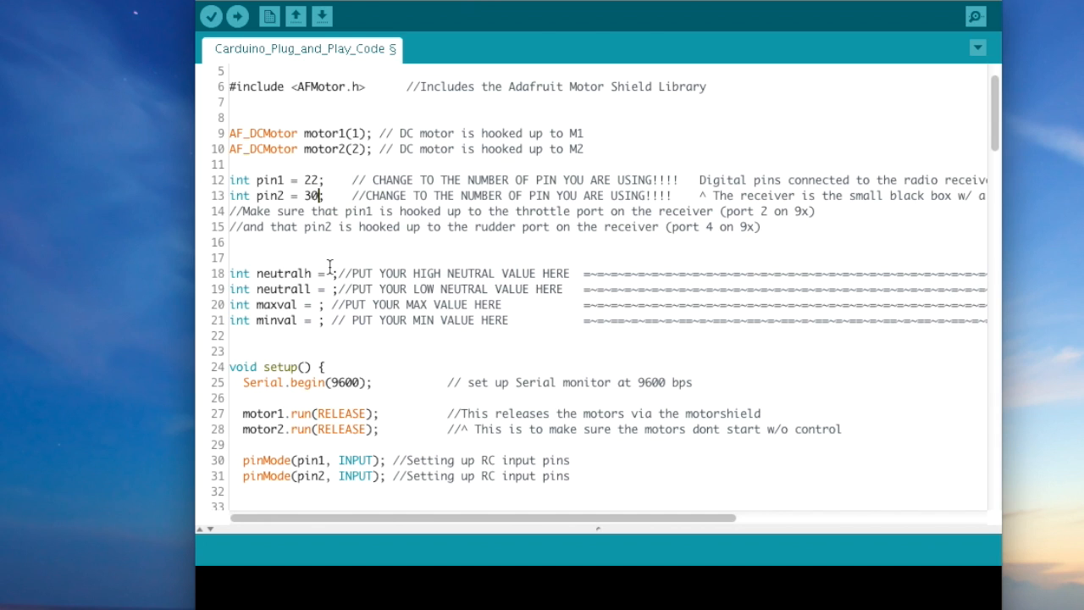
mouse_move(328, 267)
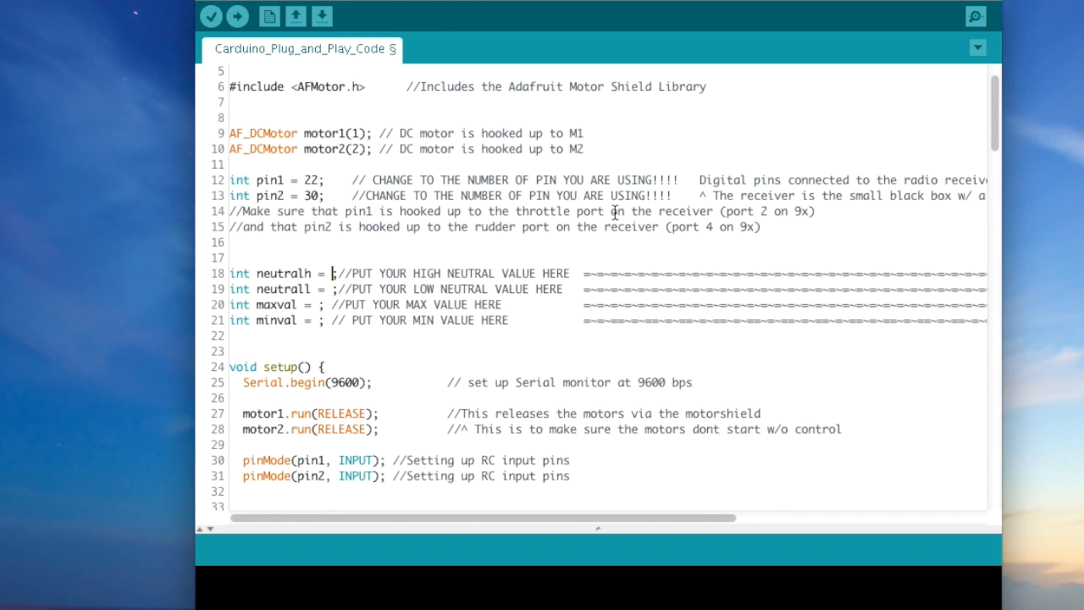
Step: Enter neutralh 1500, neutrall 1420, maxval 1870 and minval 1050
type("1500")
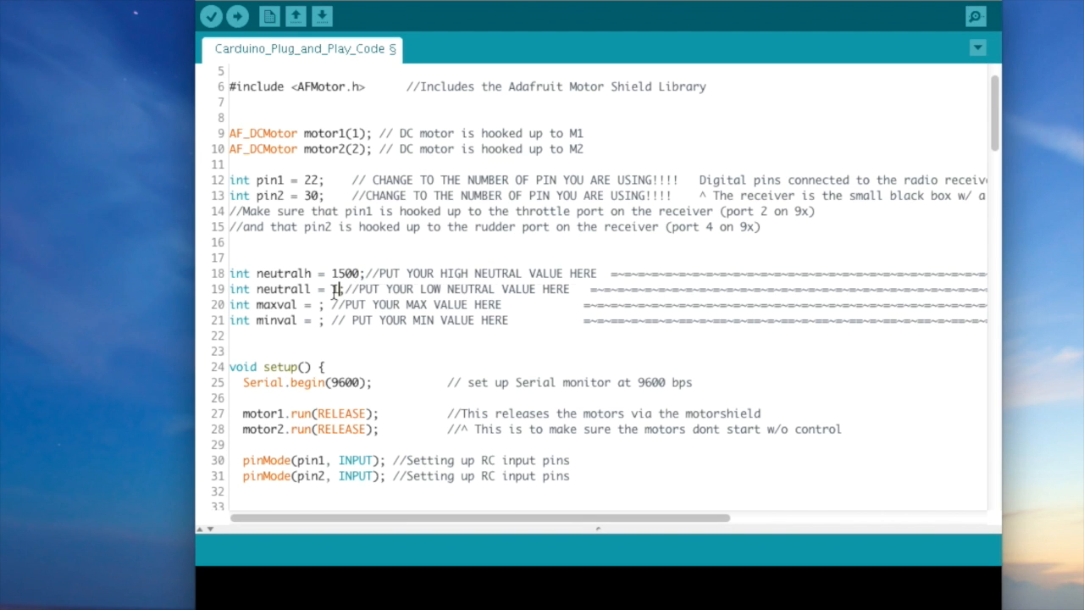
type("1420")
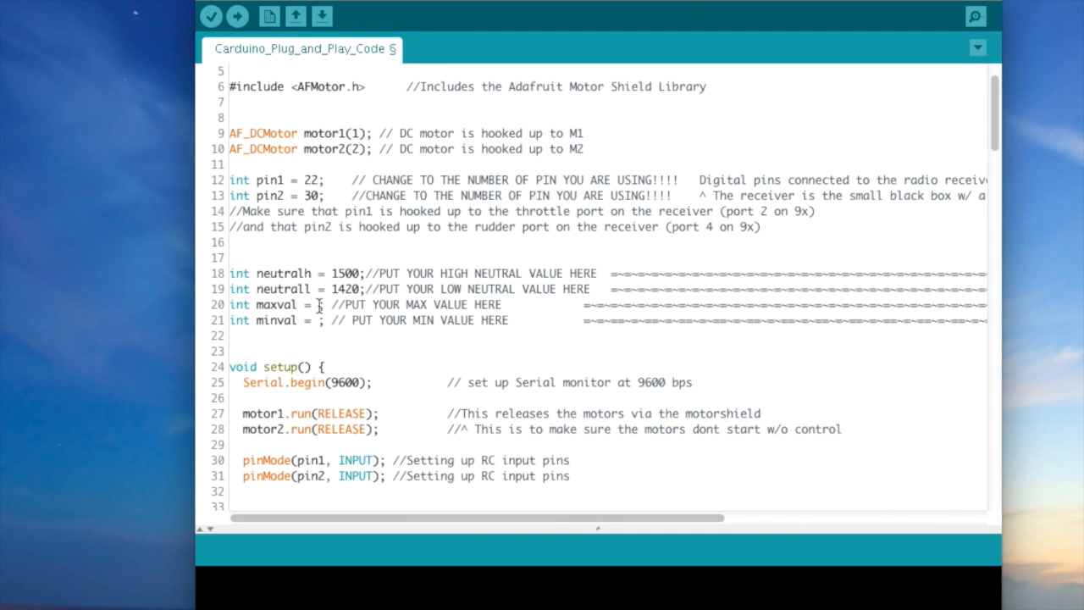
type("1870")
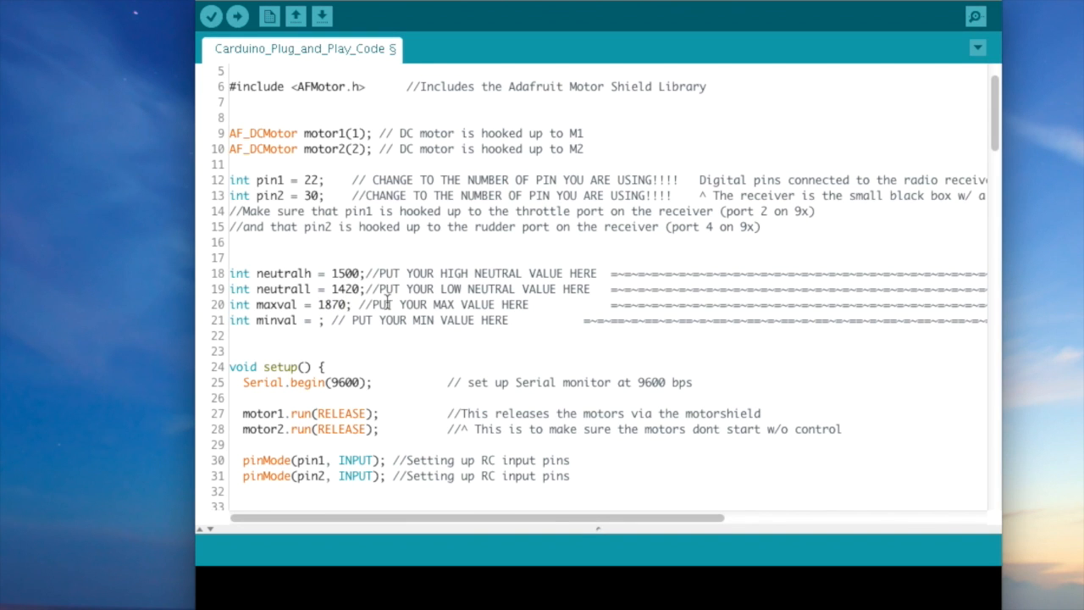
type("1050")
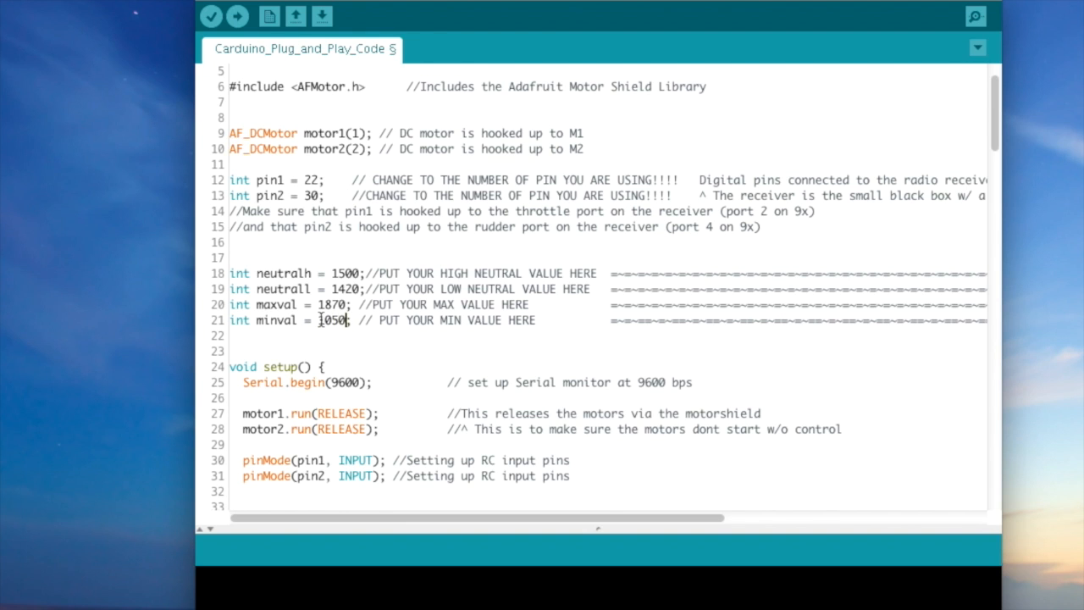
scroll("down", 3)
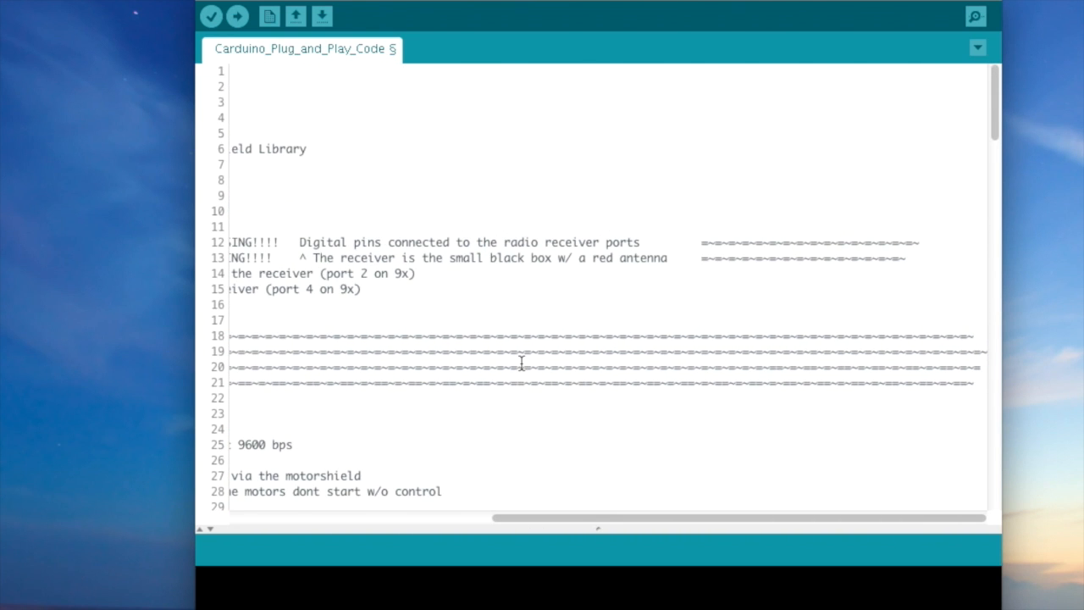
scroll("down", 3)
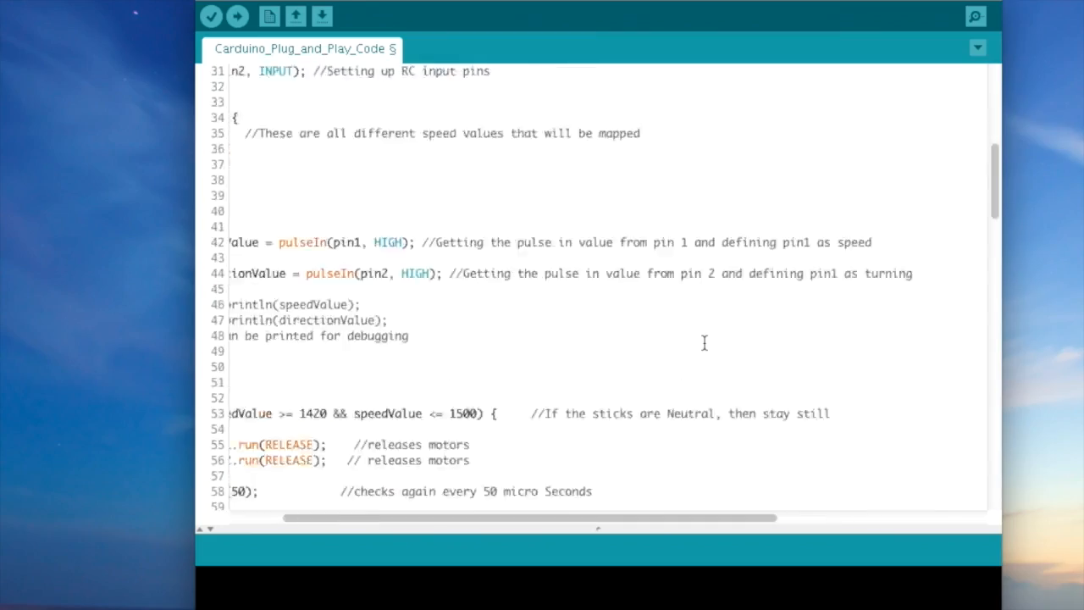